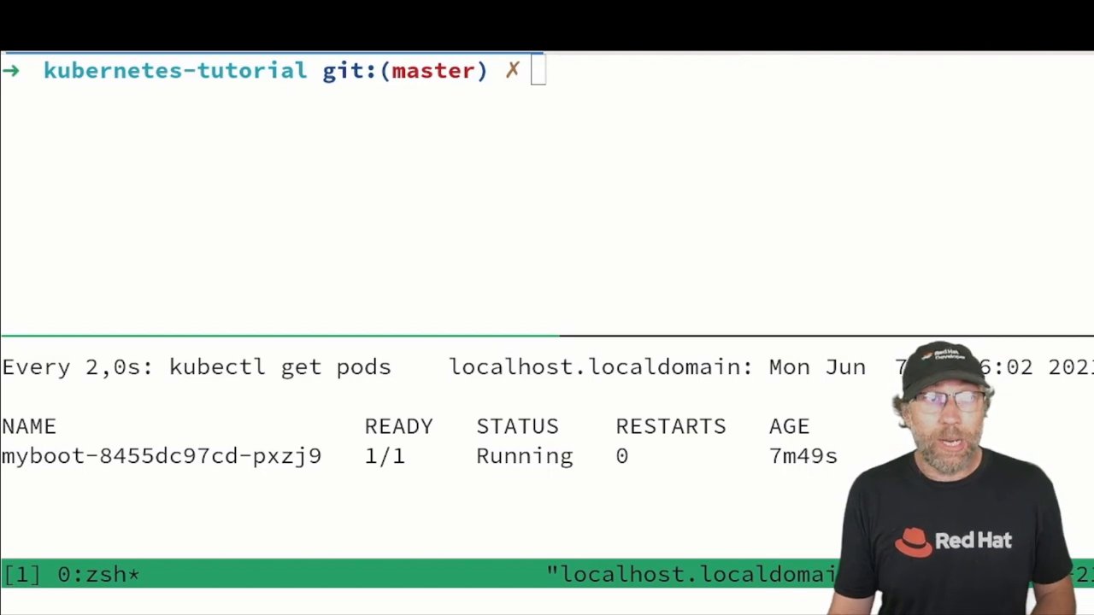
# Step: Set LOVE="Aloha" on deployment/myboot with kubectl set env to trigger a rollout
pyautogui.write('kubectl set env deployment/myboot LOVE="Aloha"')
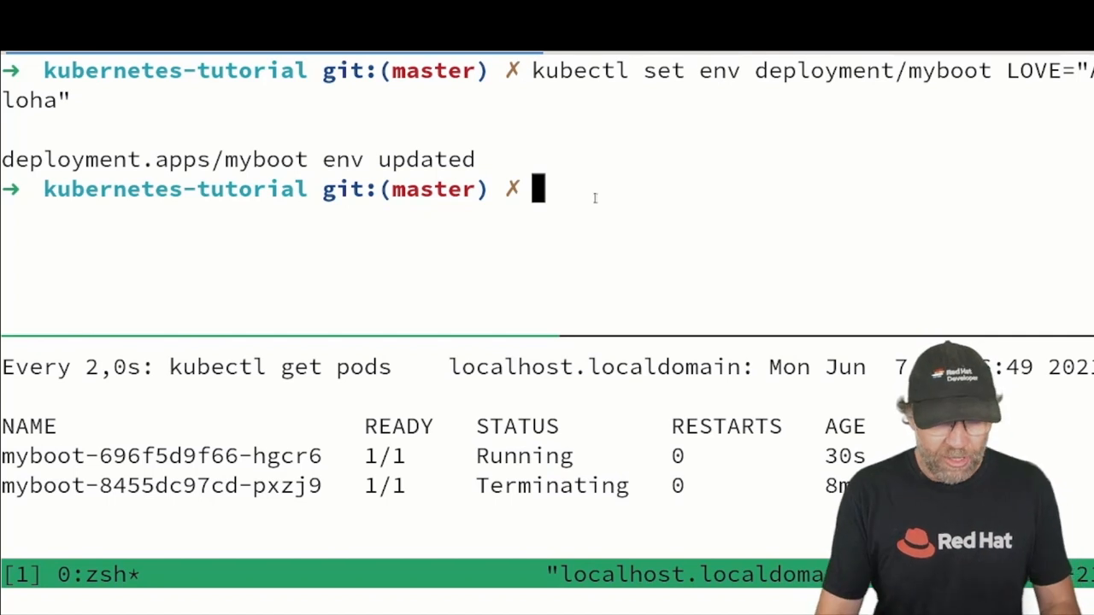
# Step: Create ConfigMap my-config from apps/config/some.properties via --from-env-file
pyautogui.write('kubectl create cm my-config --from-env-file=apps/config/some.properties')
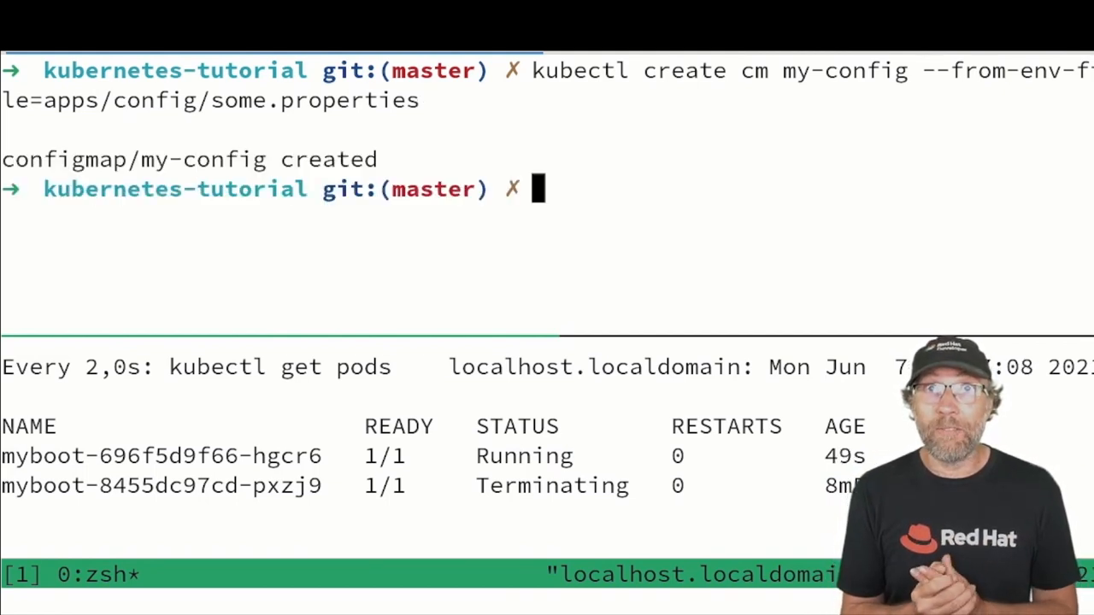
pyautogui.write('kubect')
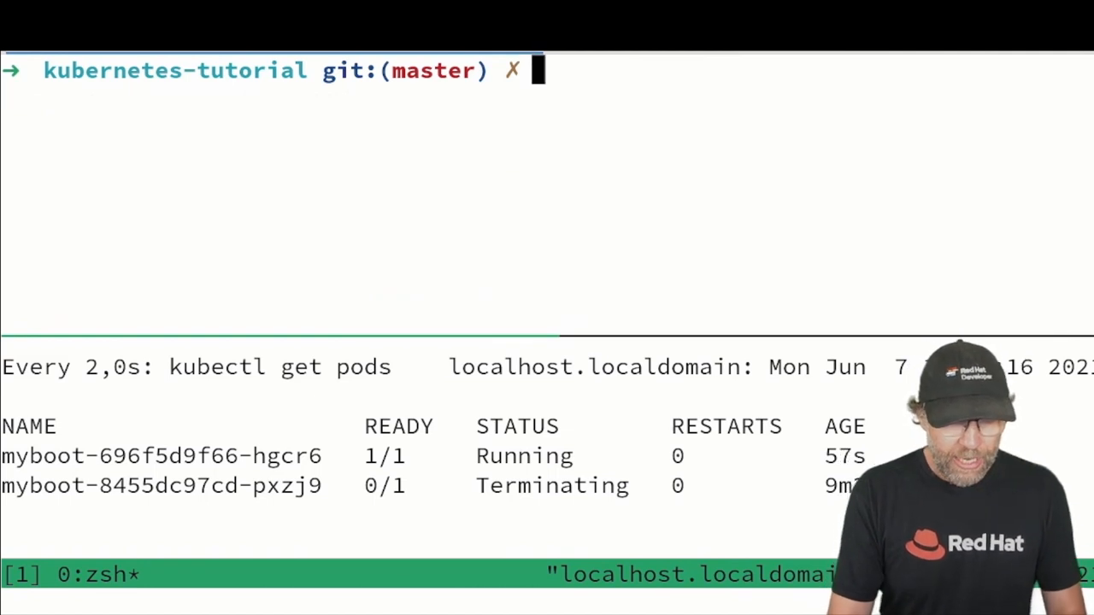
# Step: Describe my-config to reveal GREETING=jambo and LOVE=Amour
pyautogui.write('kubectl describe cm my-config')
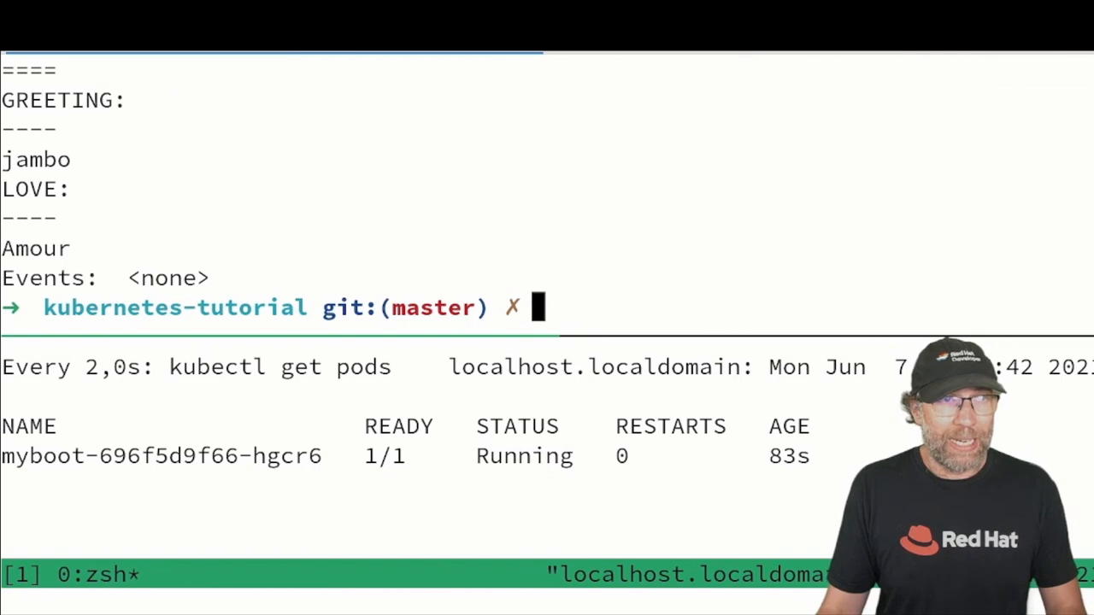
pyautogui.write('kubectl apply -f apps/kubefiles/myboot-deployment-configuration.yml')
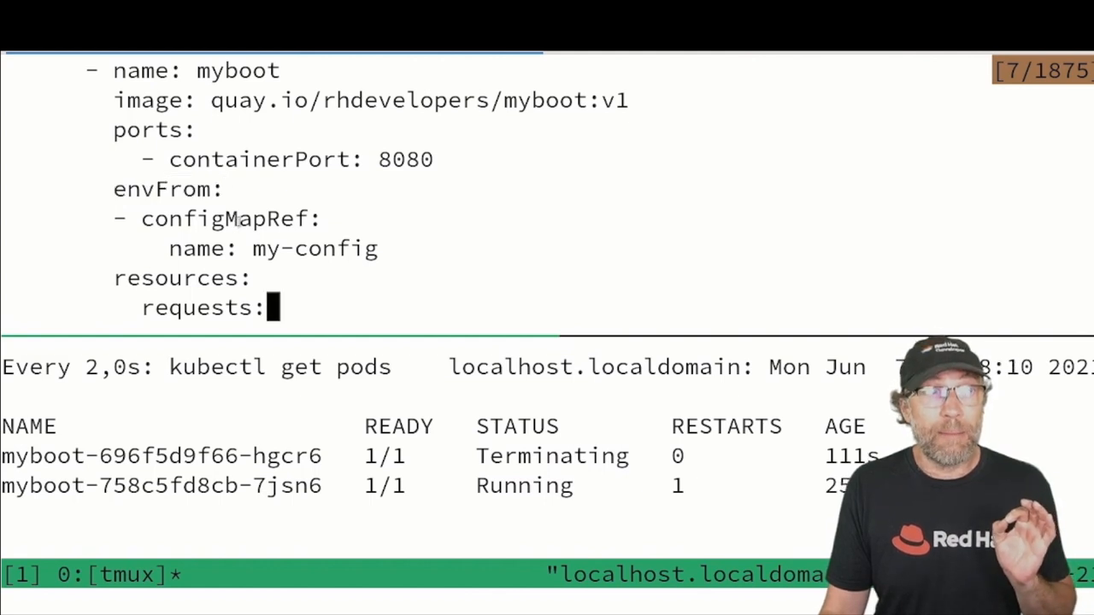
# Step: Highlight the configMapRef entry and its my-config name in the deployment YAML
pyautogui.doubleClick(224, 219)
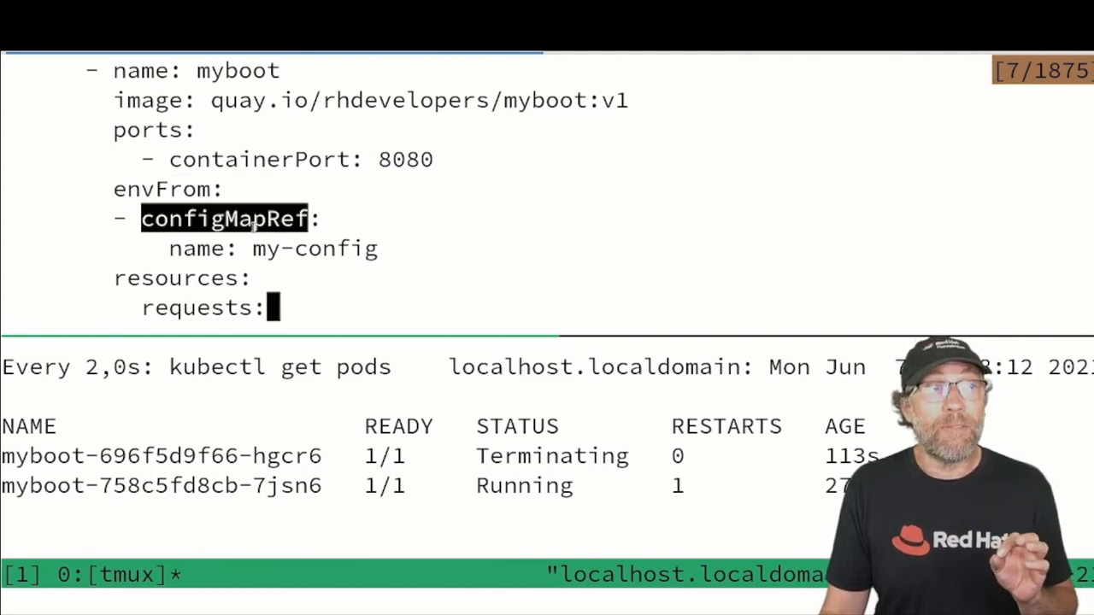
pyautogui.doubleClick(314, 248)
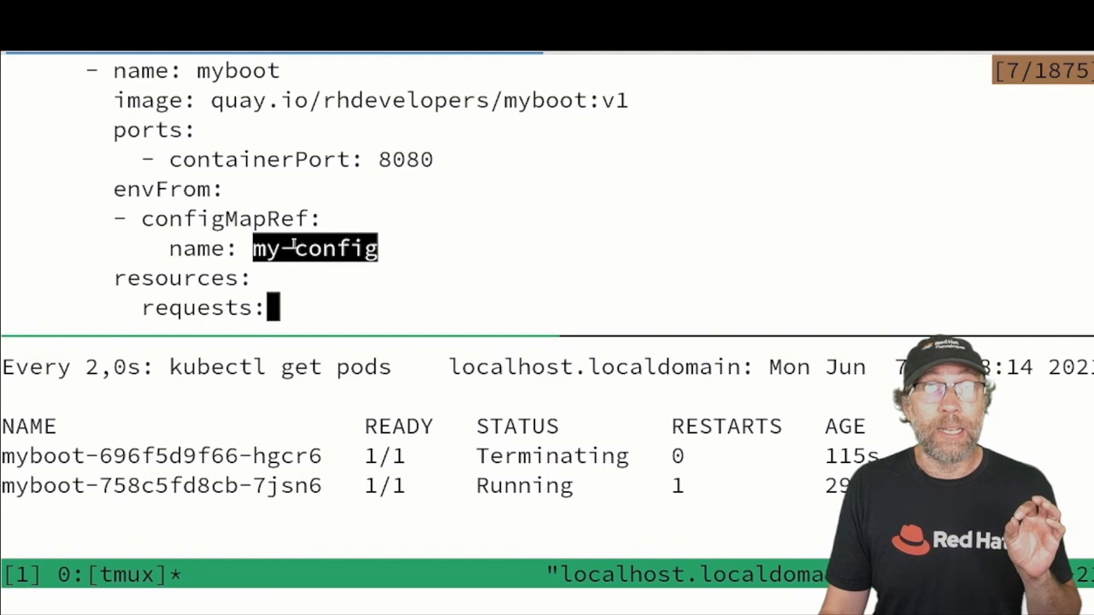